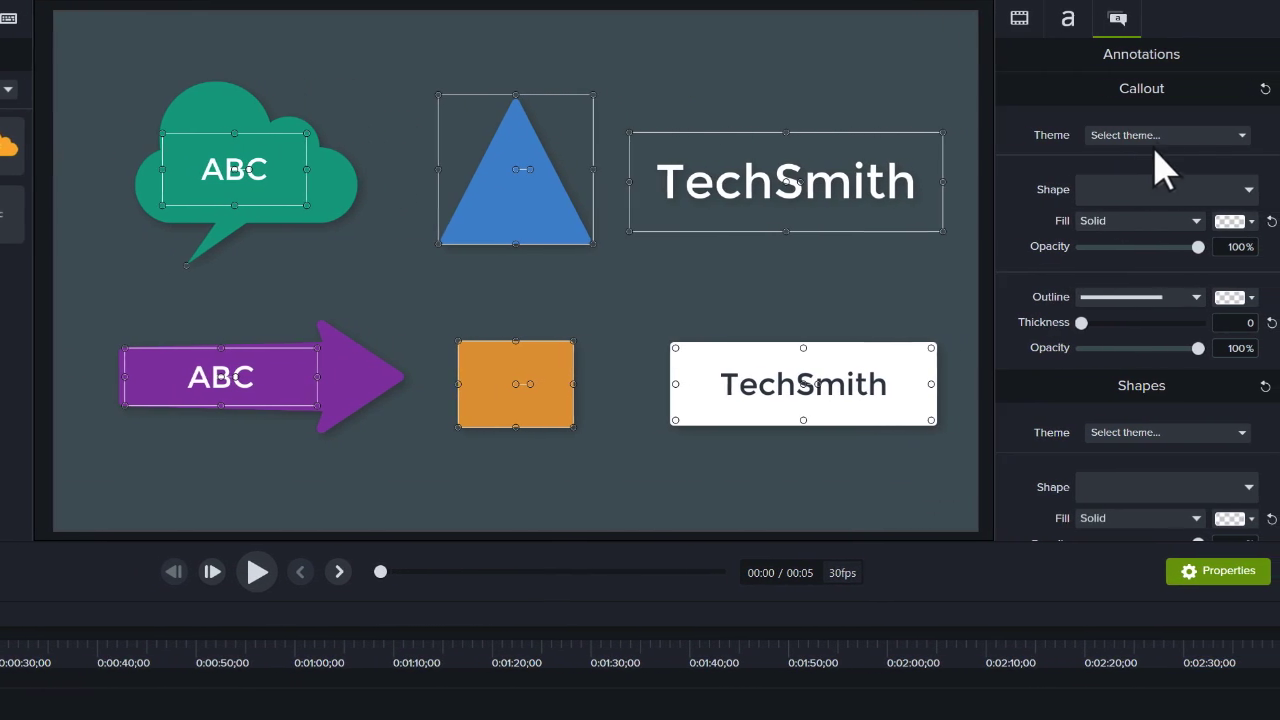
Step: Apply the Marketing callout theme so every callout and shape turns red
left_click(1165, 135)
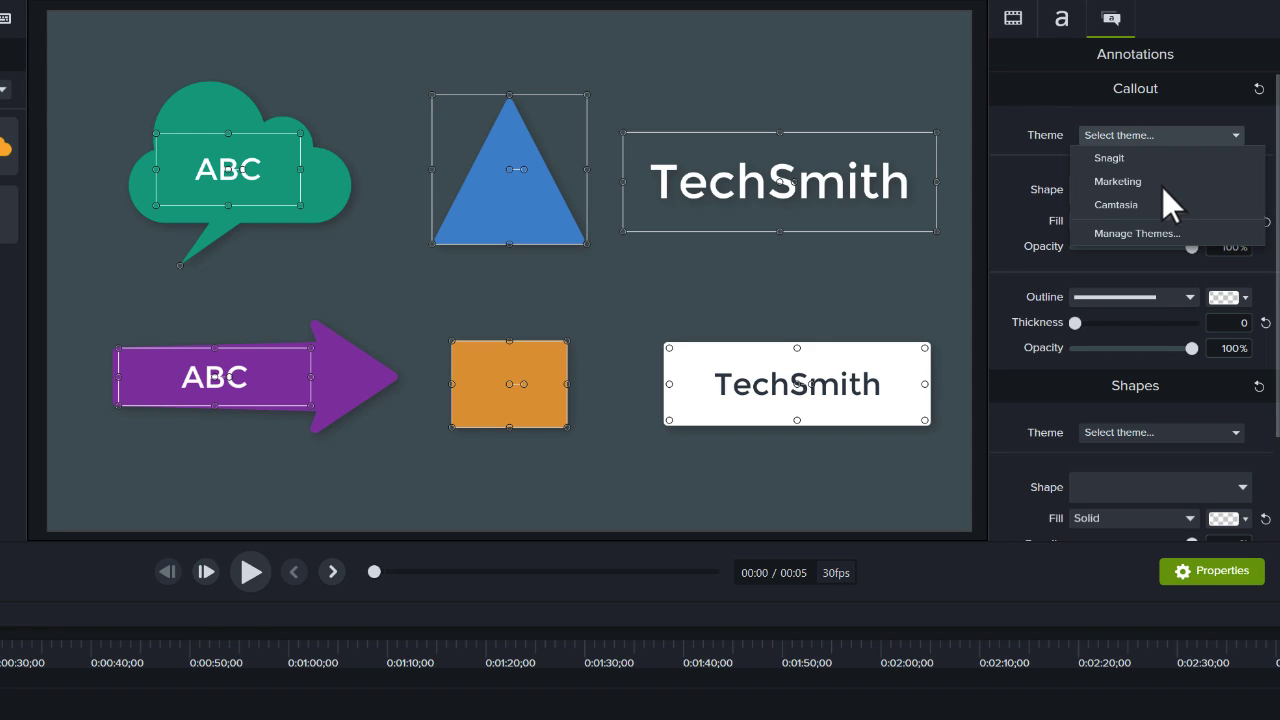
left_click(1117, 181)
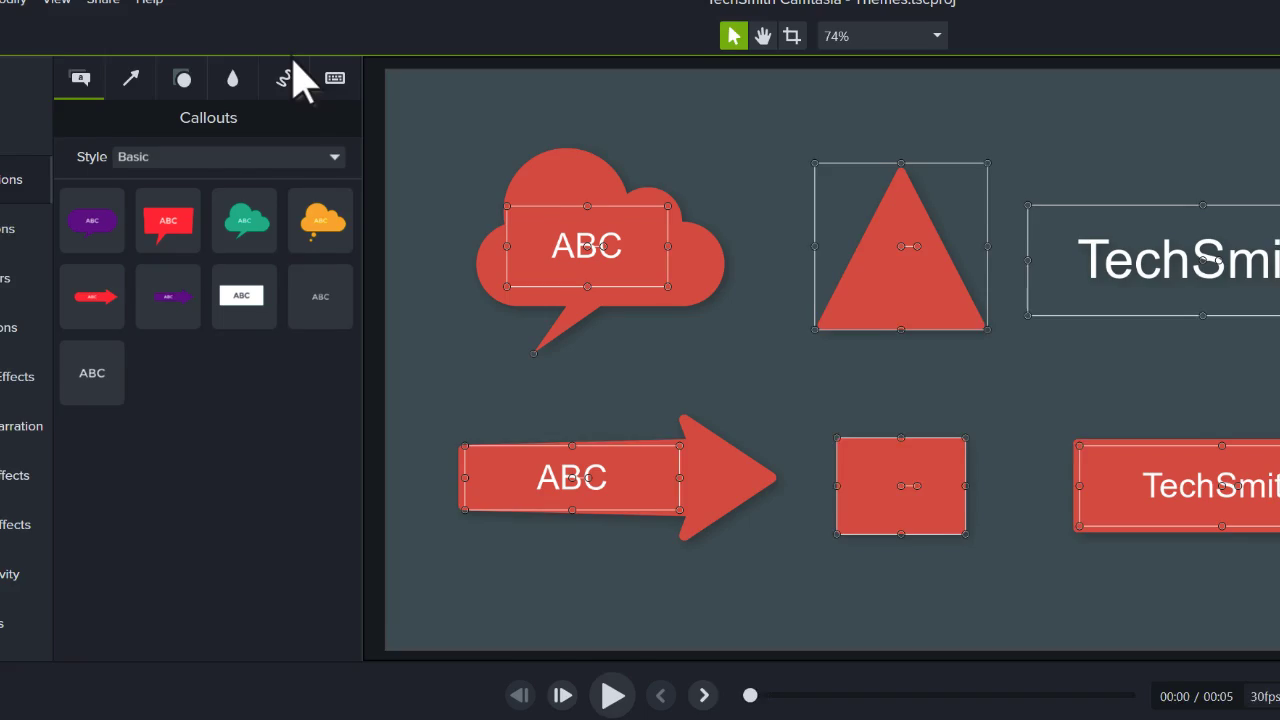
left_click(17, 17)
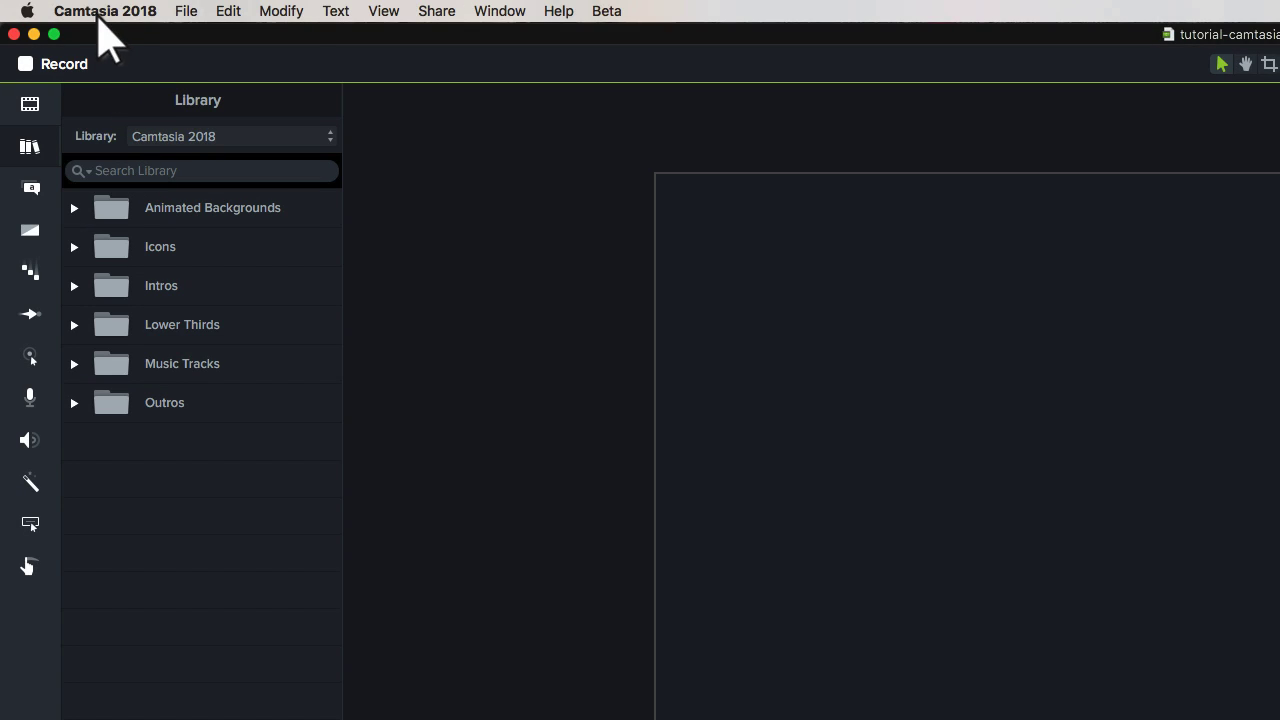
Step: Open Manage Themes from the Camtasia 2018 menu to view the Marketing theme's colours
left_click(105, 16)
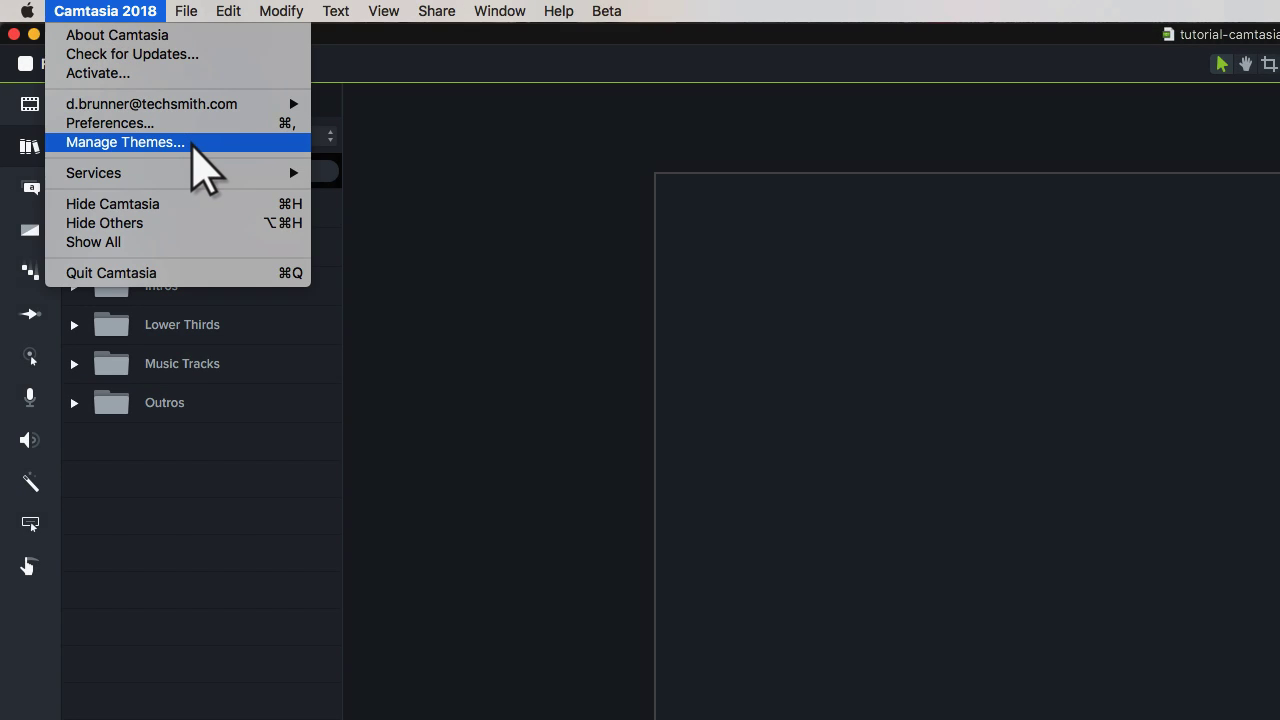
left_click(124, 141)
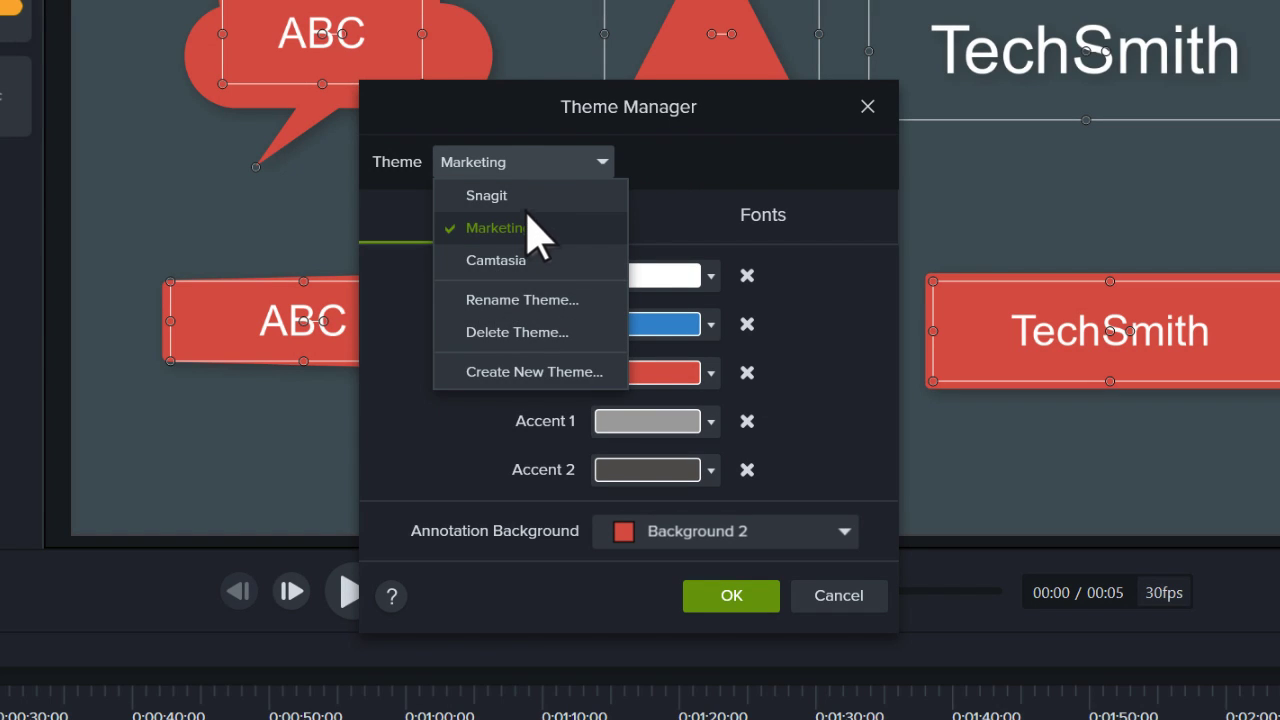
Step: Create a new theme named 'Tutorials'
left_click(539, 372)
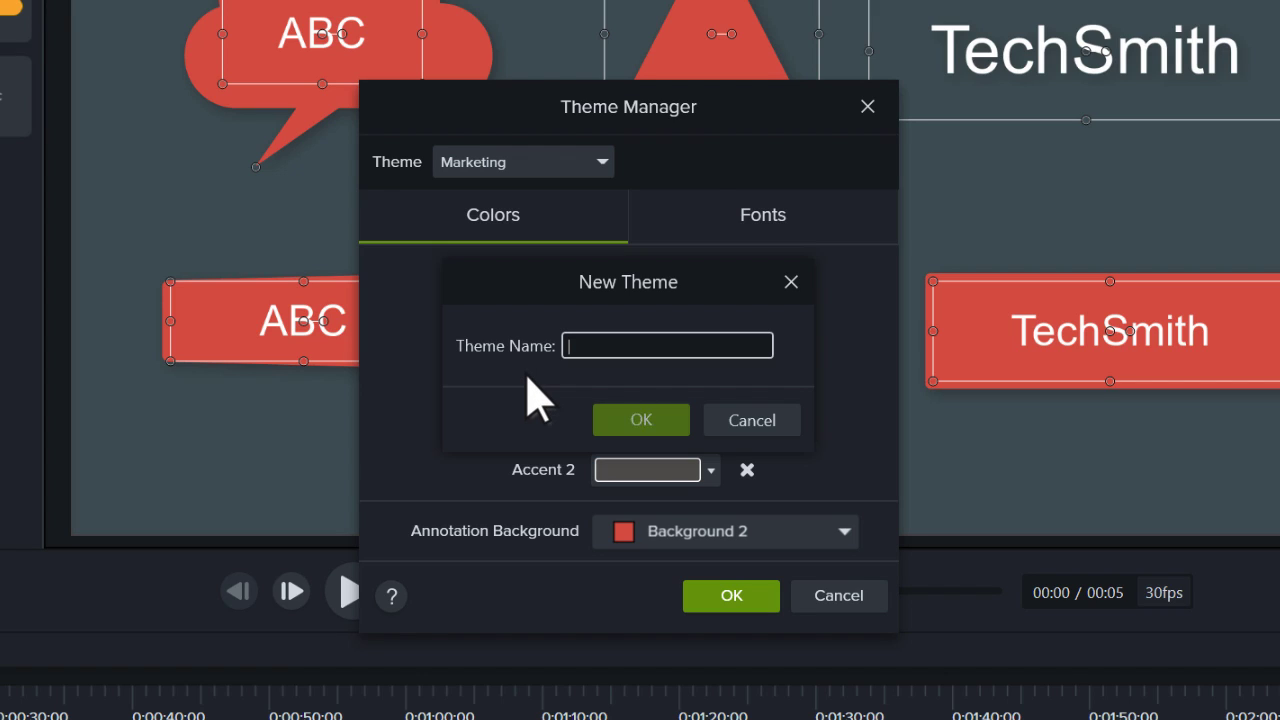
type("Tutorials")
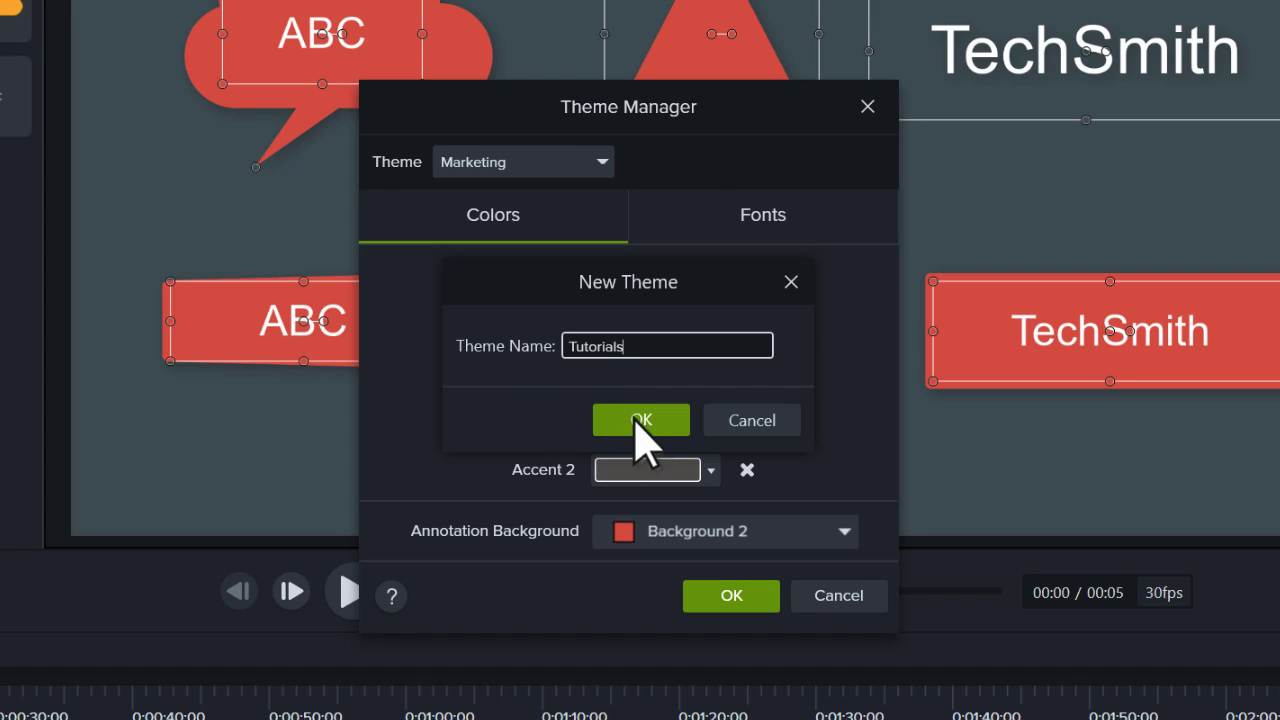
left_click(640, 420)
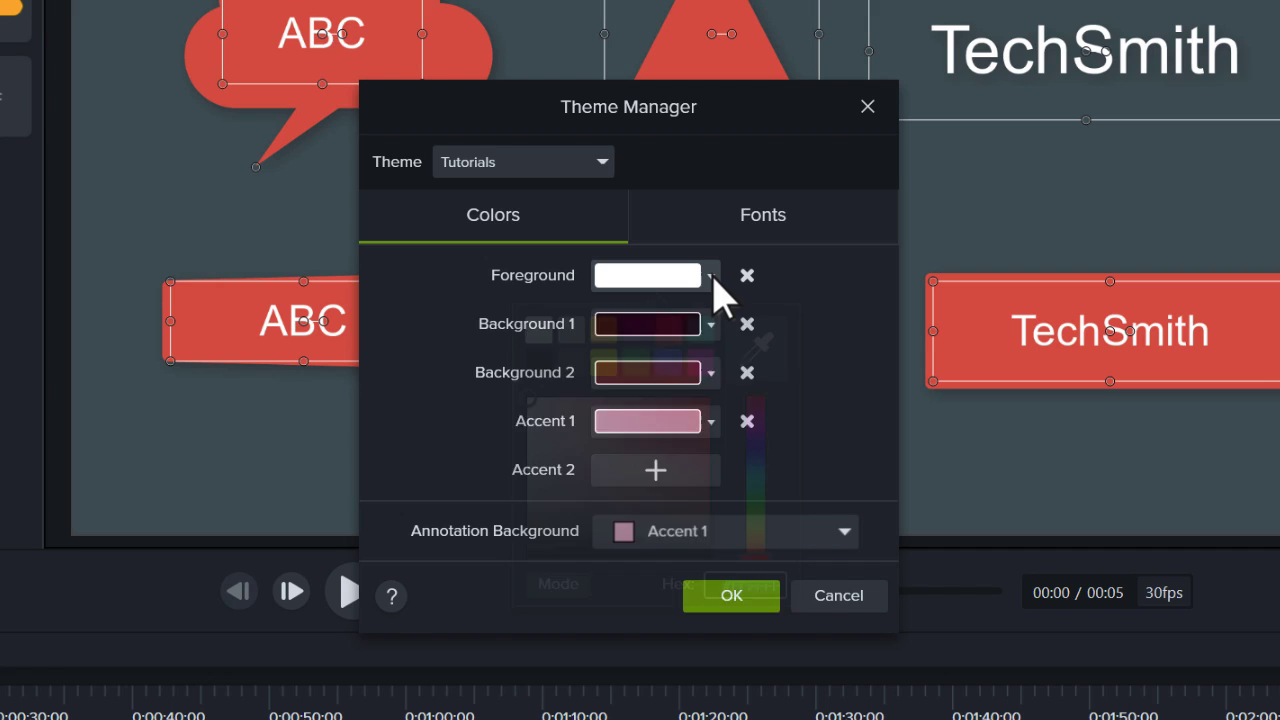
Step: Set the Tutorials teal, white and gray swatches with Accent 2 as annotation background
left_click(647, 275)
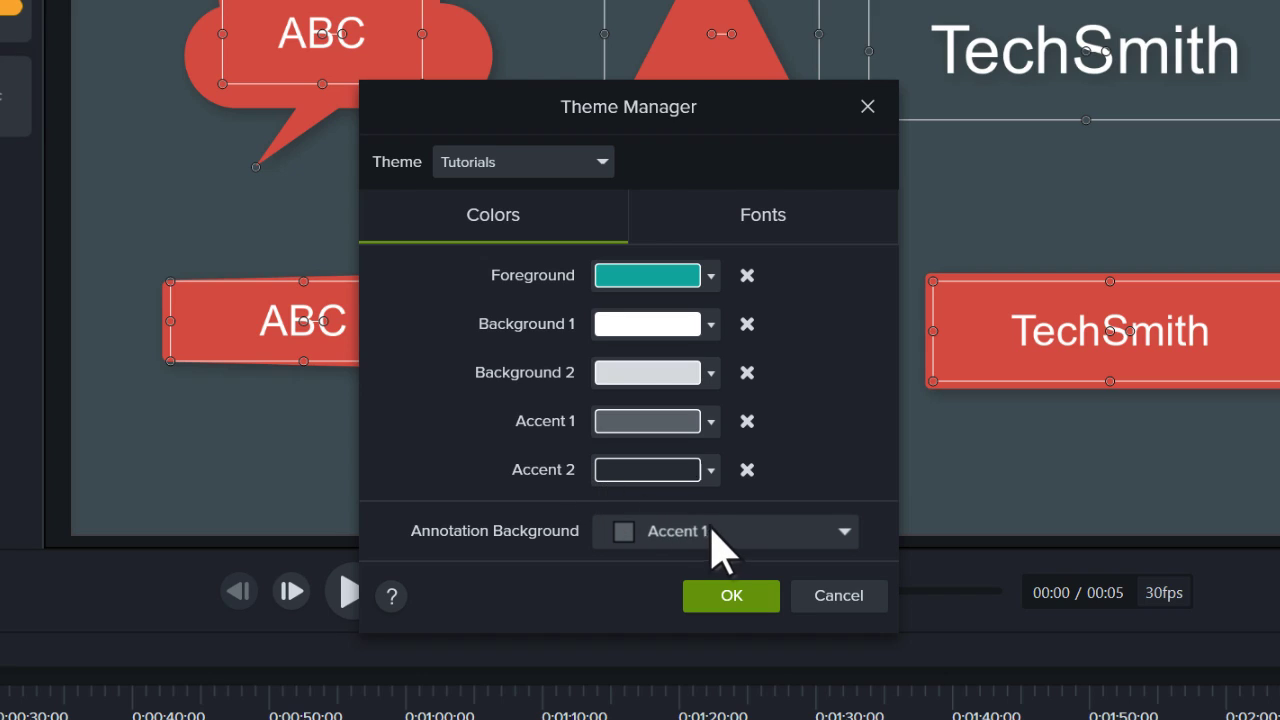
left_click(725, 531)
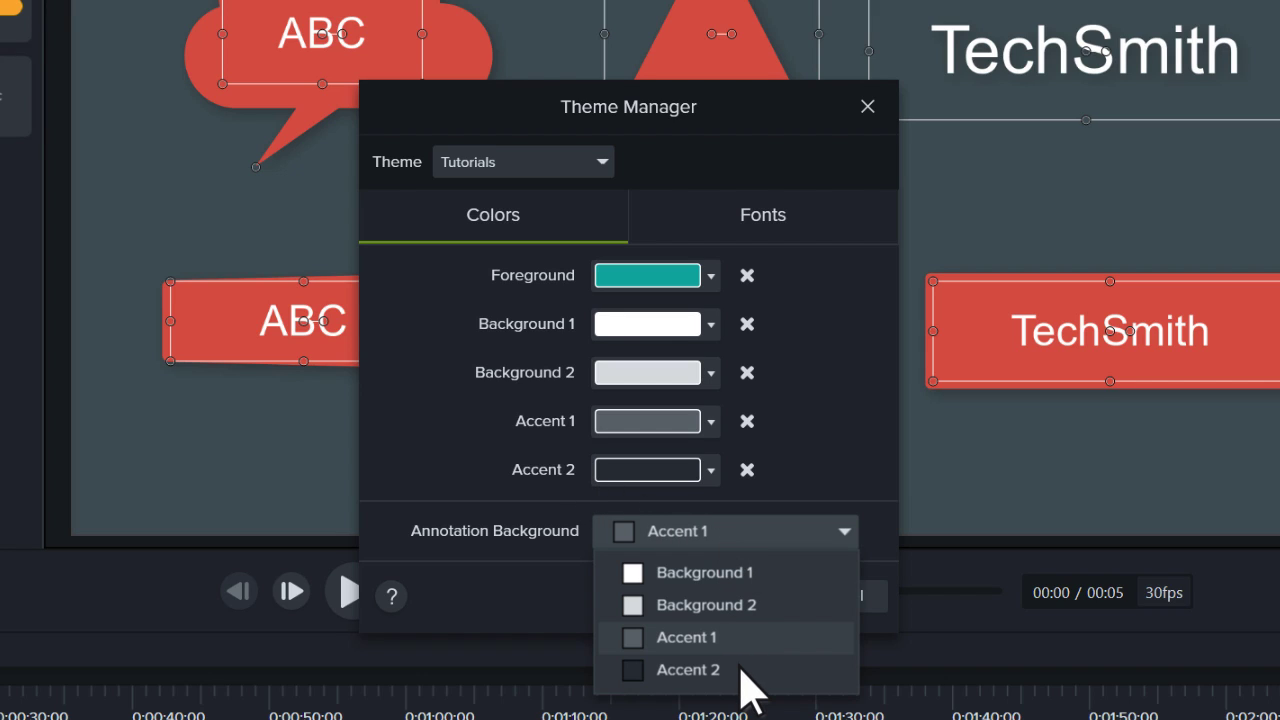
left_click(688, 671)
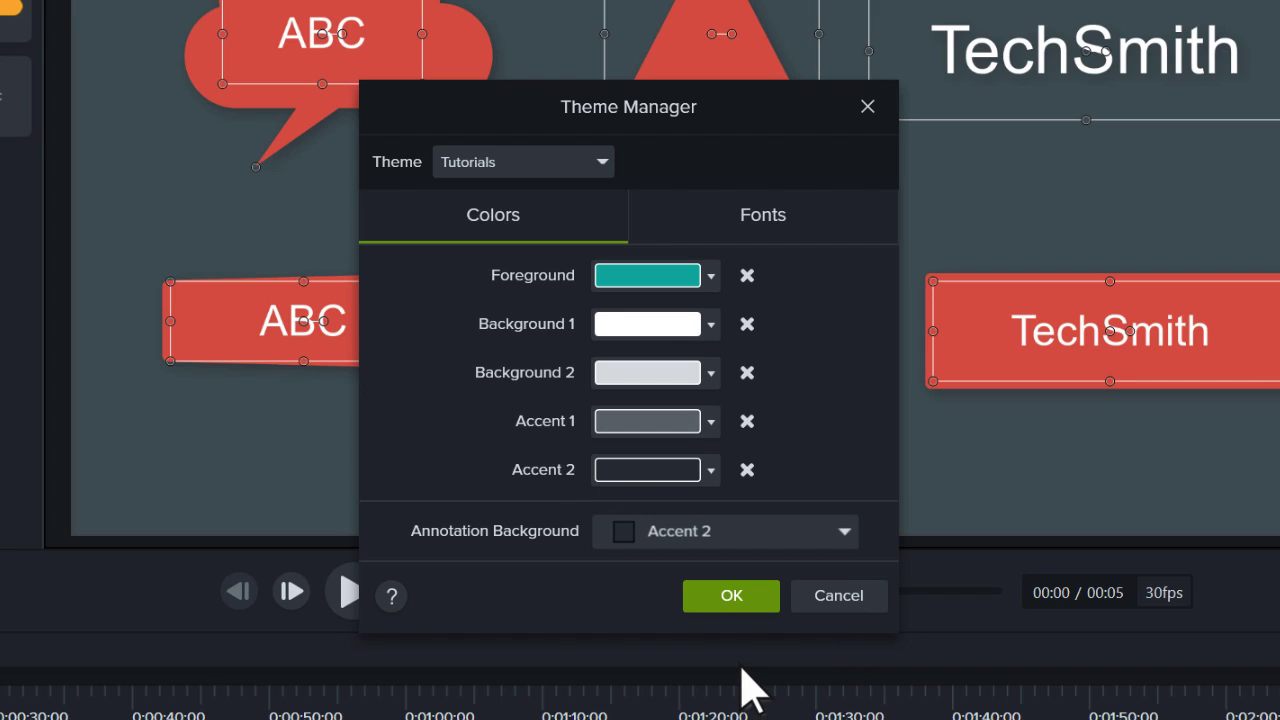
left_click(762, 214)
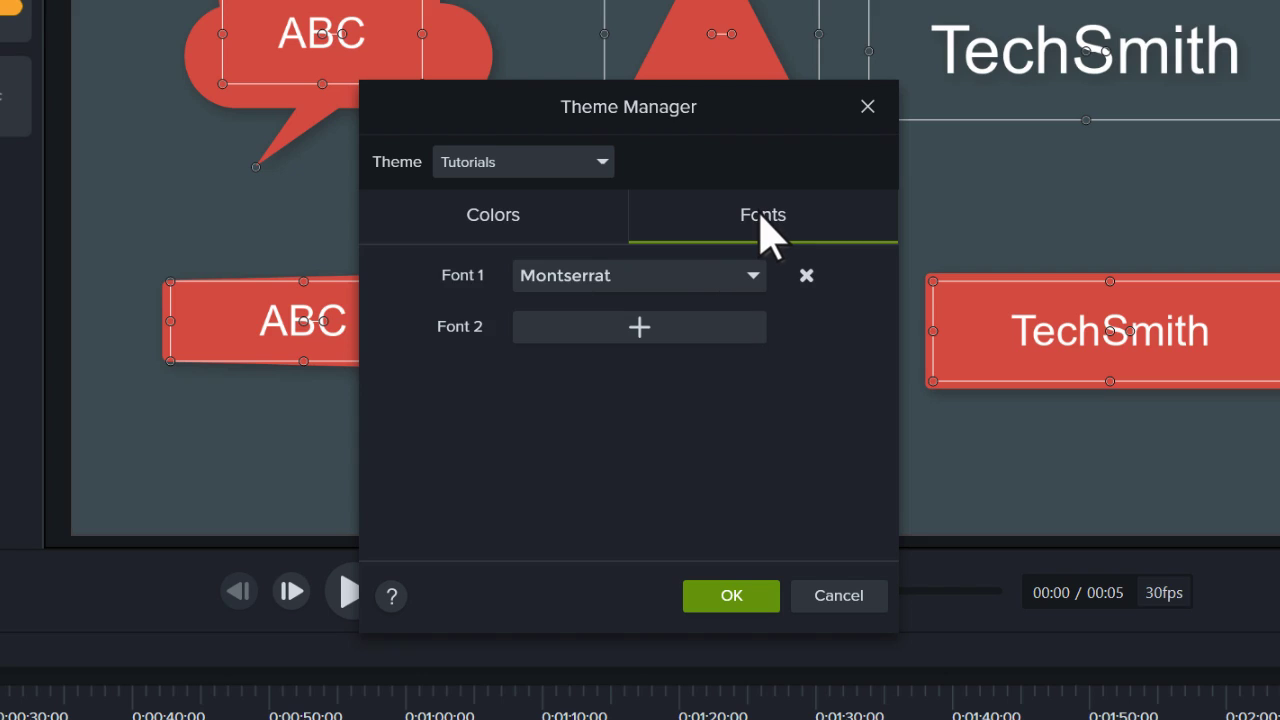
Step: Set Font 1 to Museo Sans 100 and add Font 2 as Museo Slab 100
left_click(639, 276)
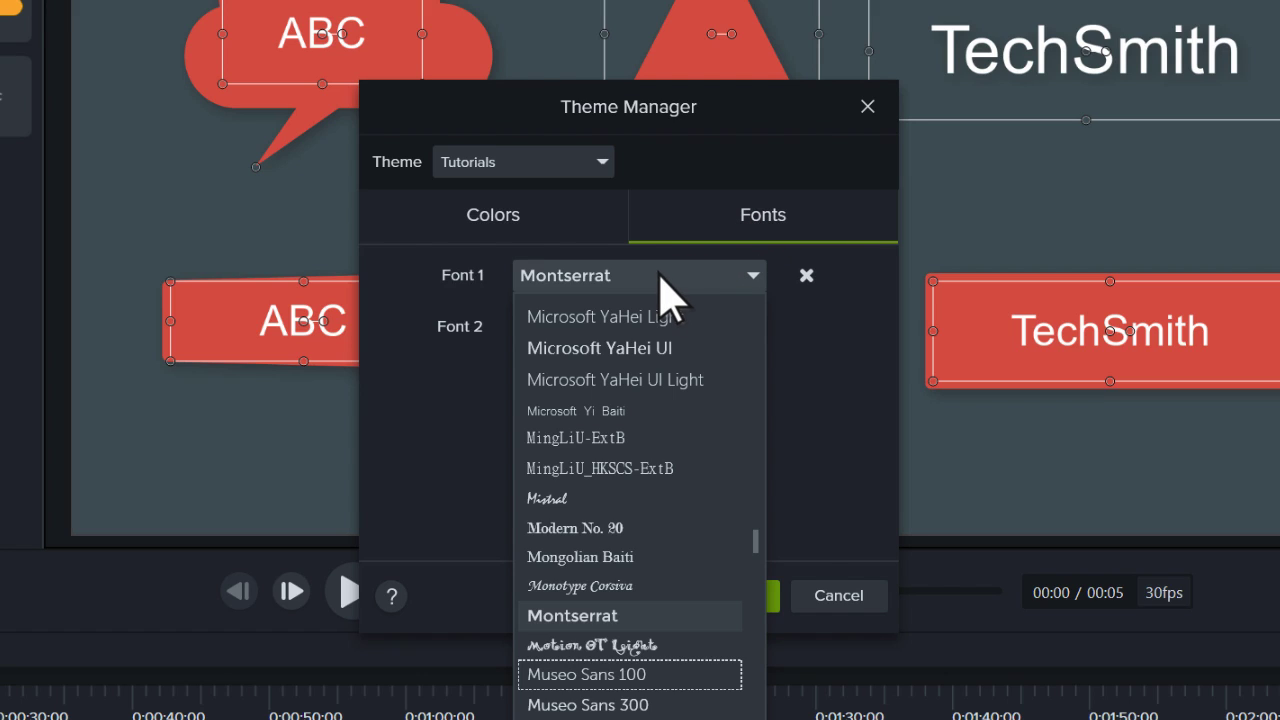
mouse_move(670, 685)
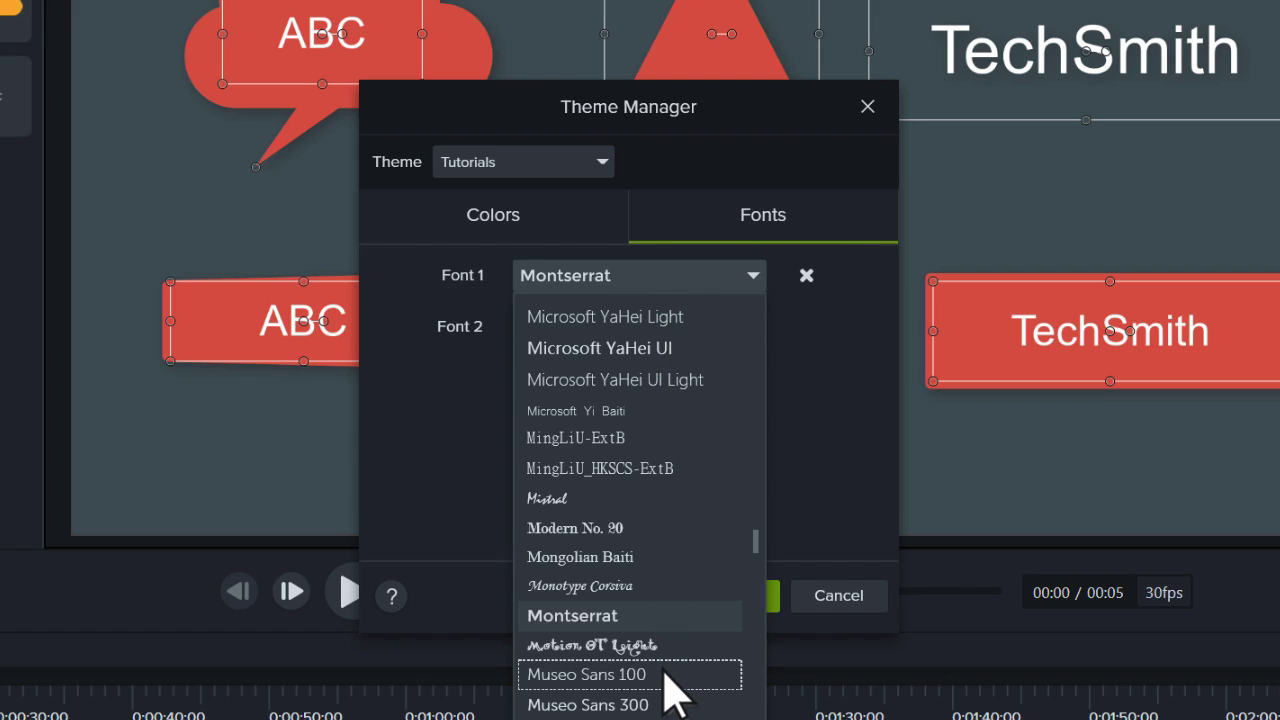
left_click(587, 674)
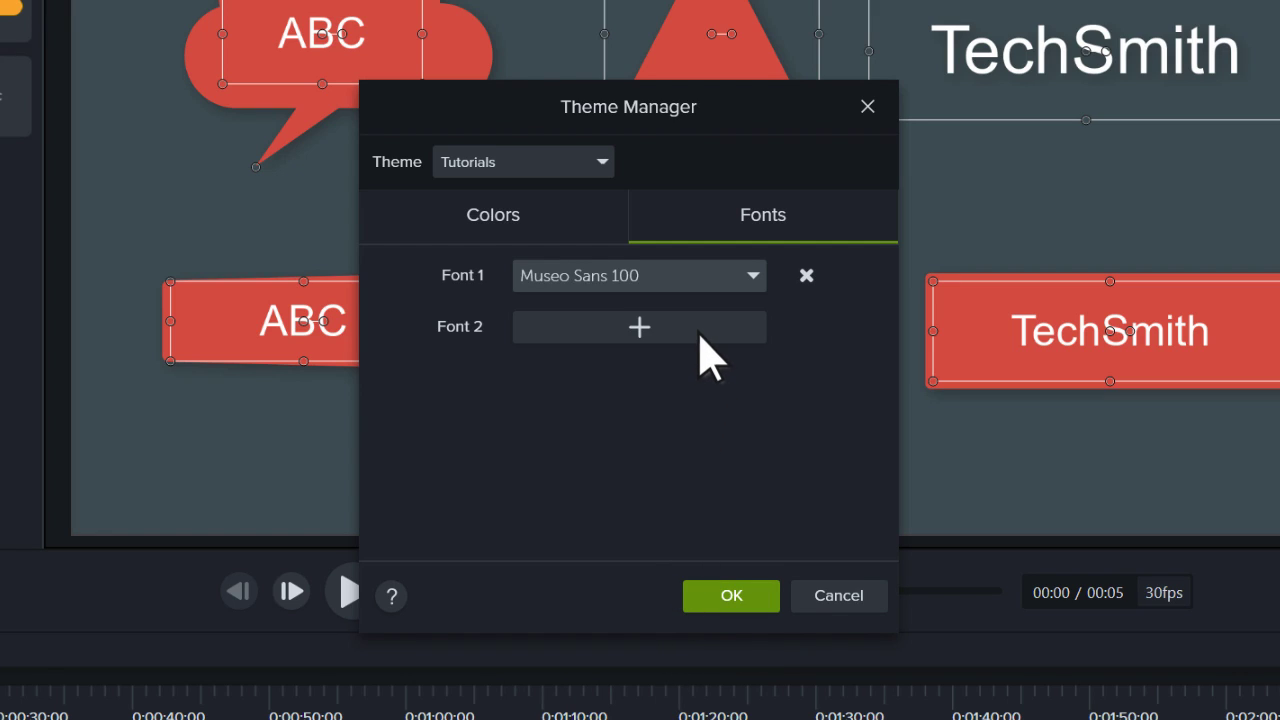
left_click(639, 327)
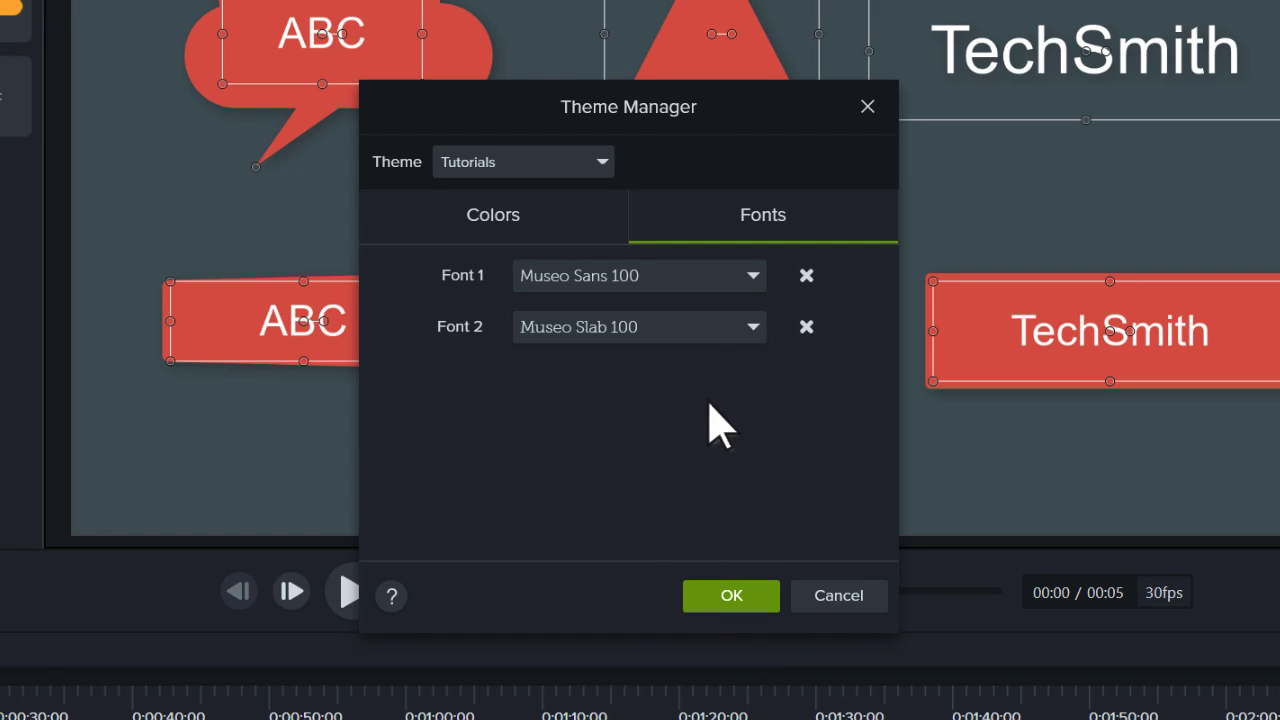
left_click(731, 595)
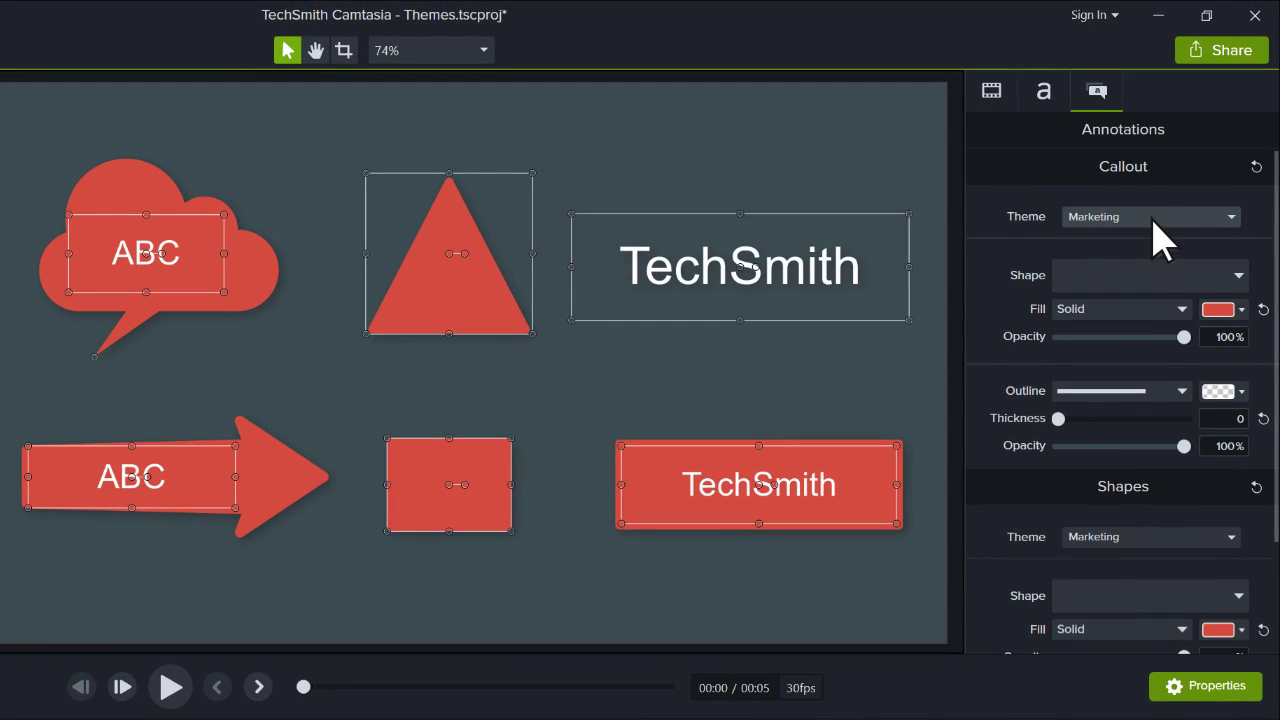
Step: Apply the Tutorials callout theme and show its palette in the Fill colour picker
left_click(1150, 216)
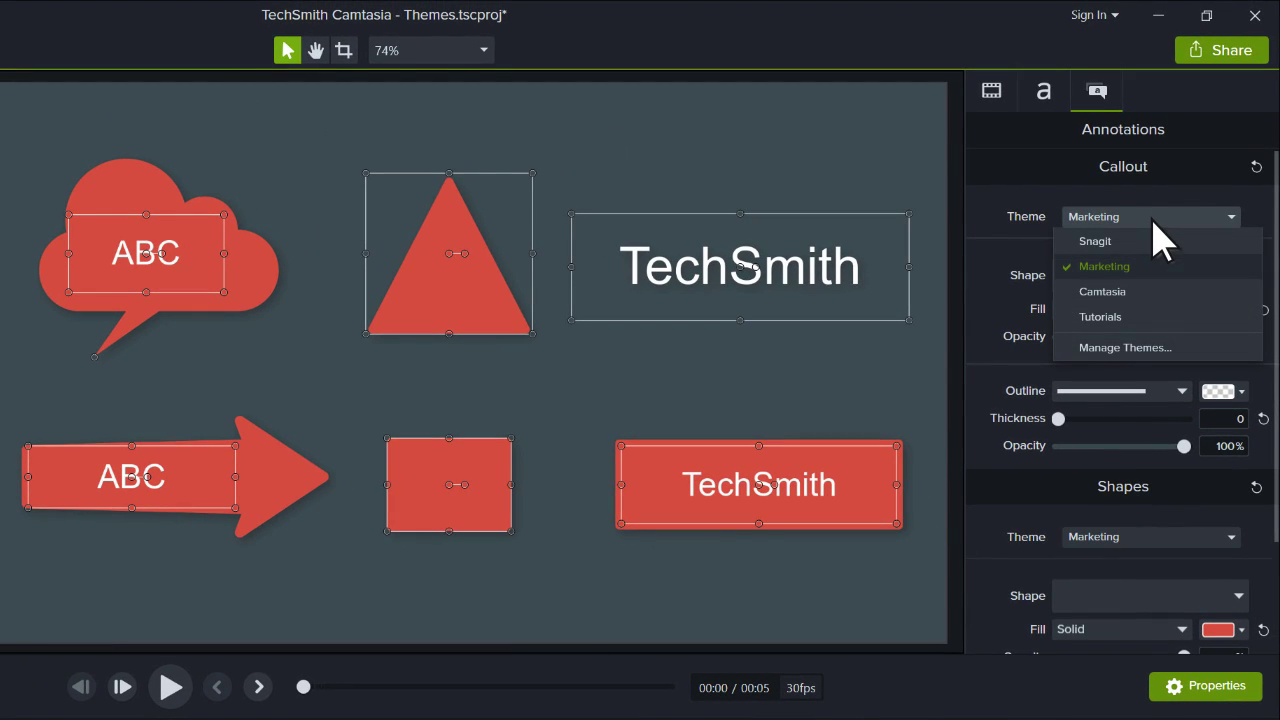
mouse_move(1165, 335)
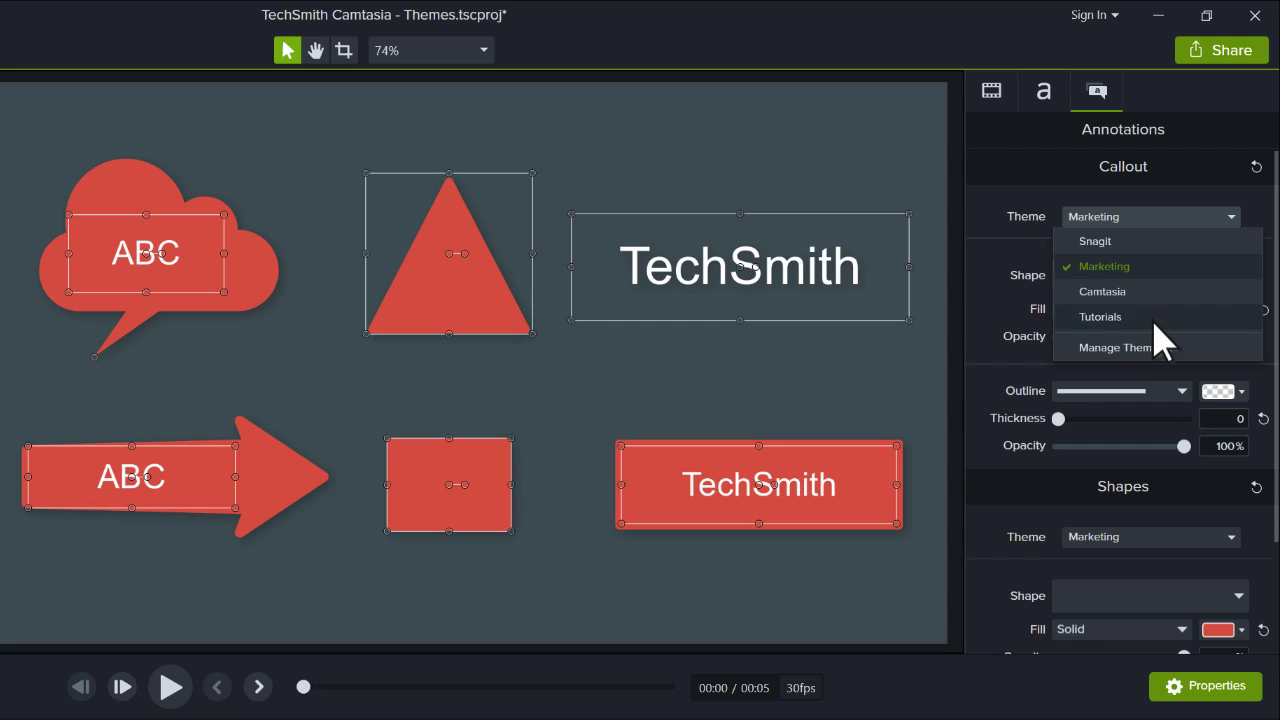
left_click(1100, 316)
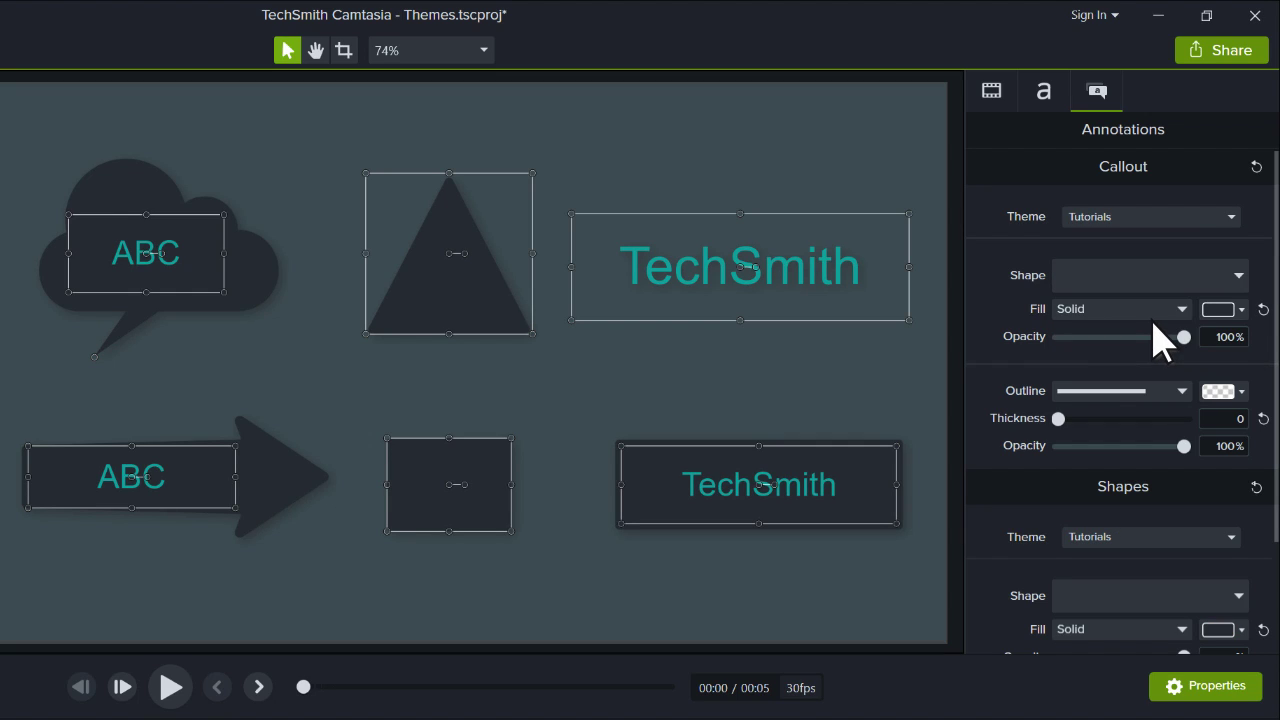
mouse_move(1250, 320)
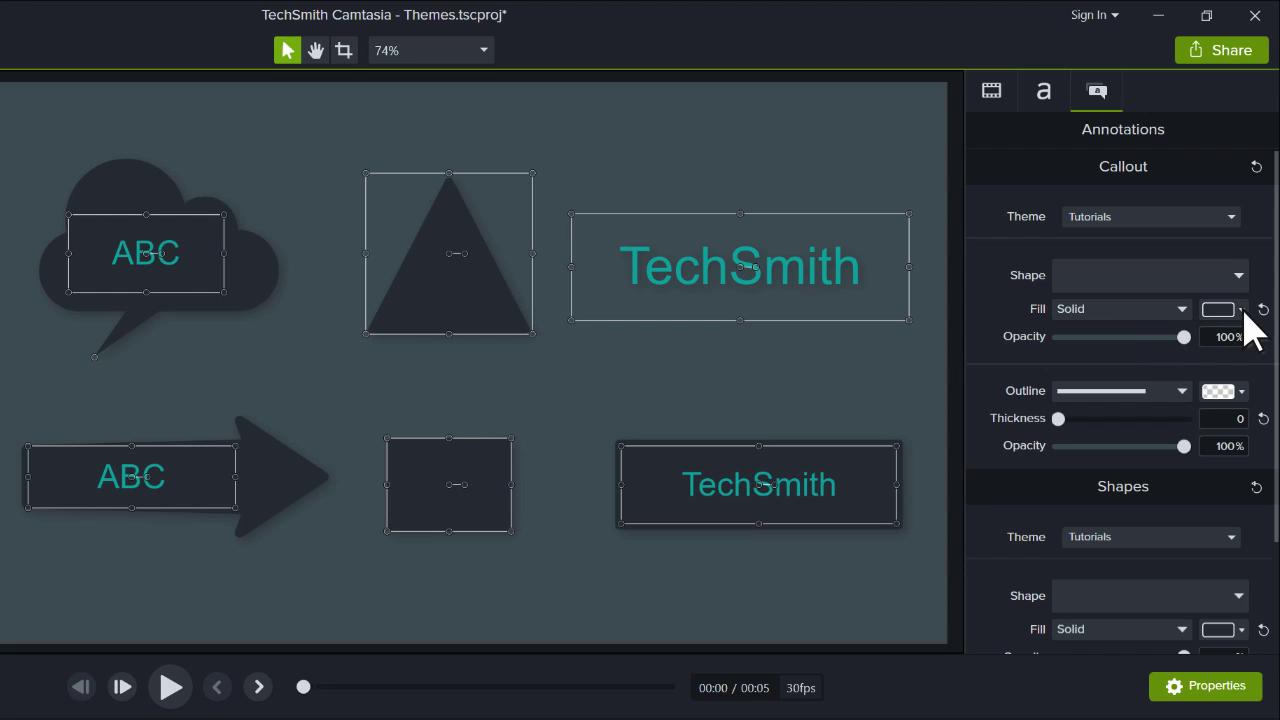
left_click(1217, 308)
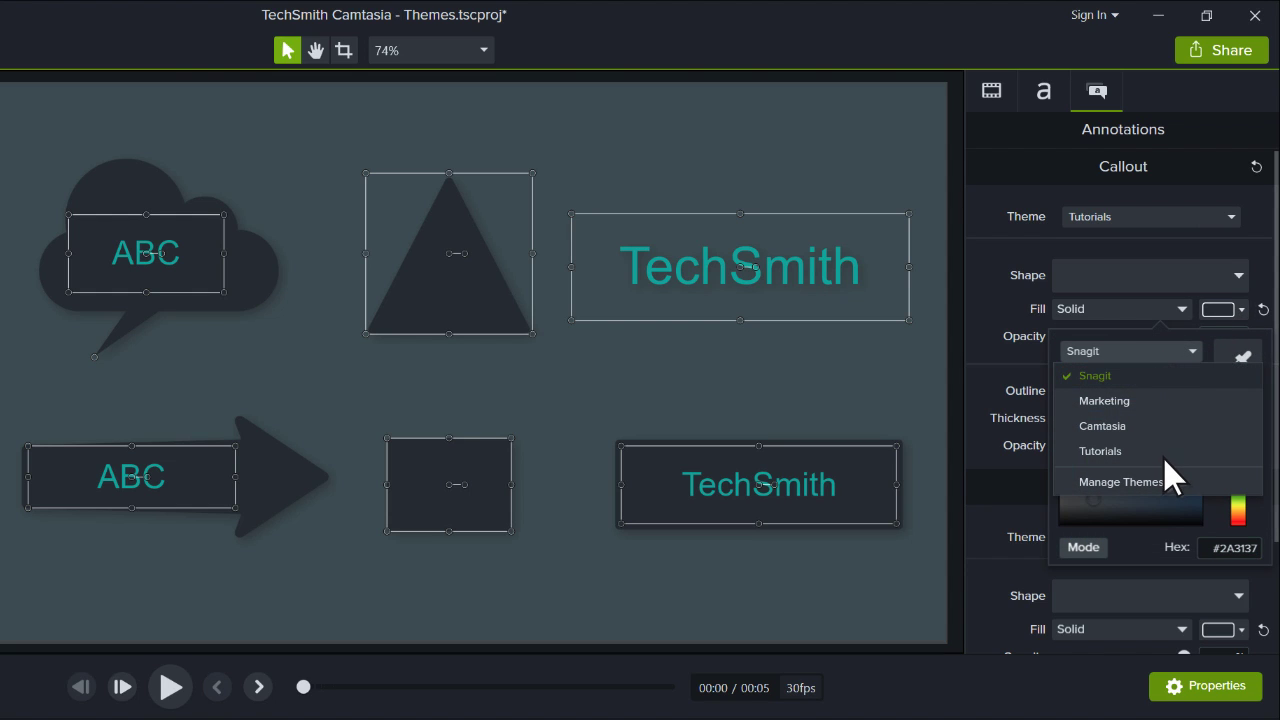
left_click(1099, 451)
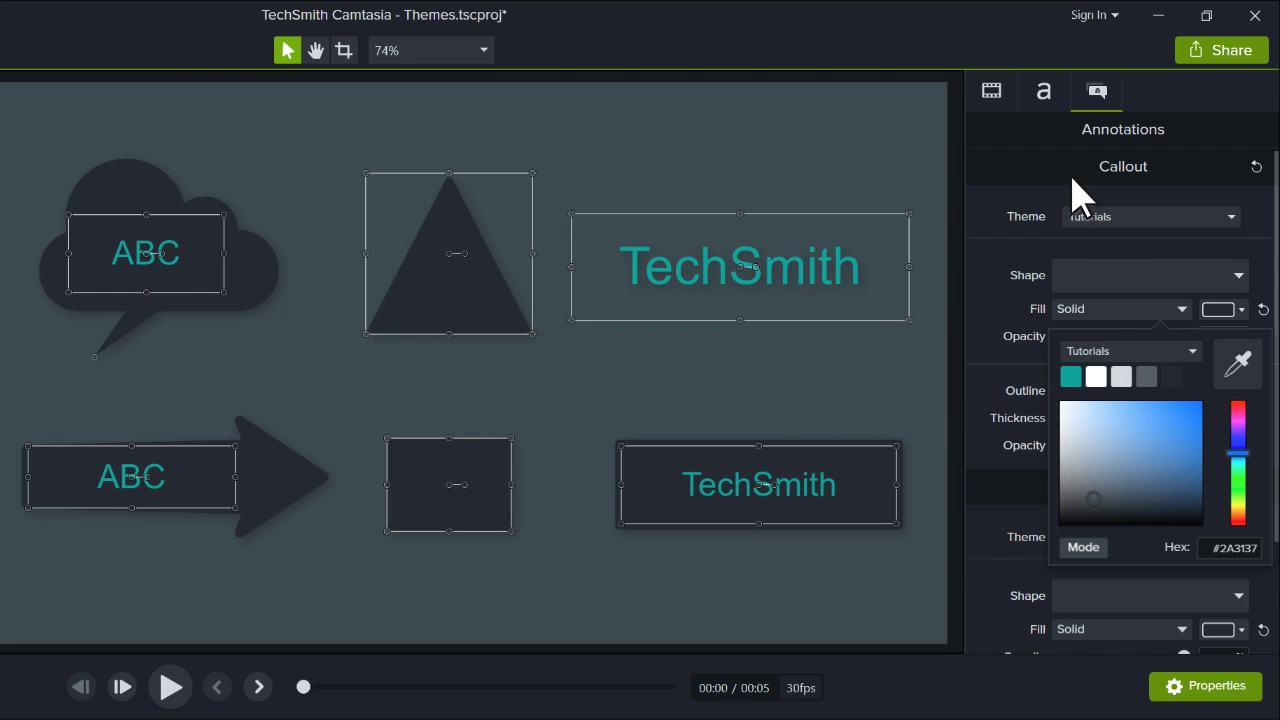
Step: Show the callout Text properties with Tutorials theme fonts such as Museo Sans 100
left_click(1043, 91)
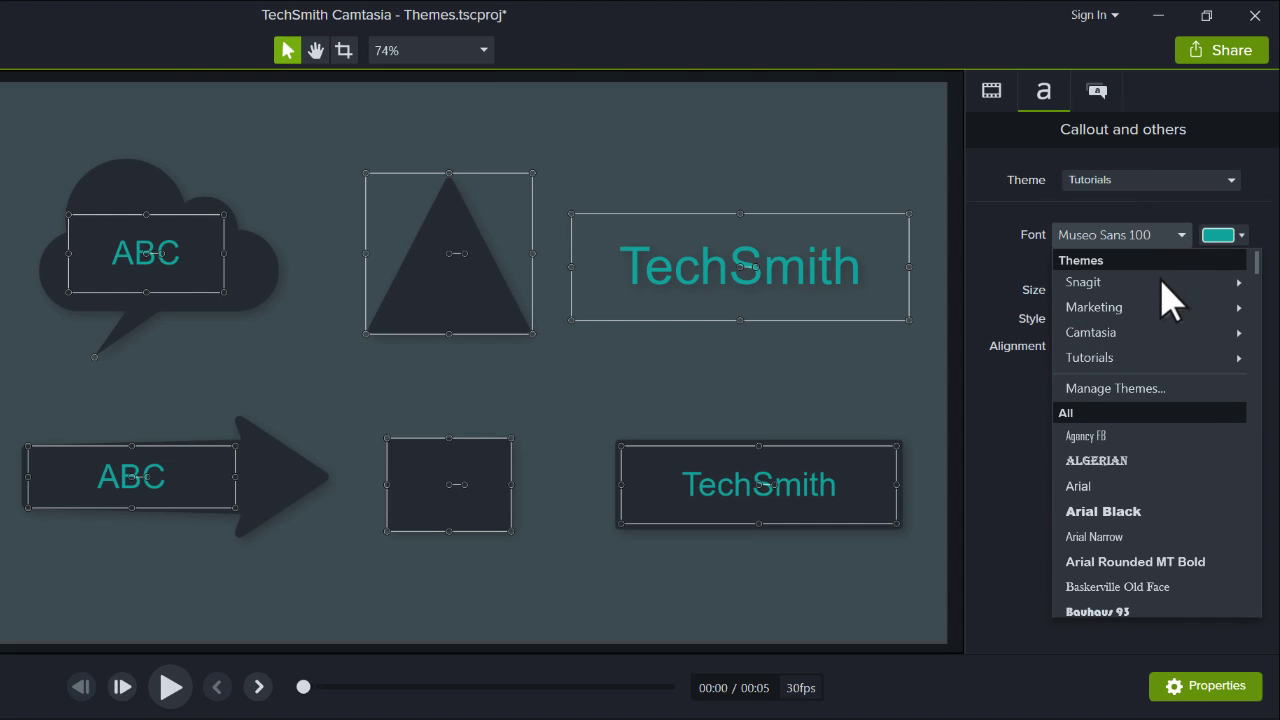
mouse_move(1150, 358)
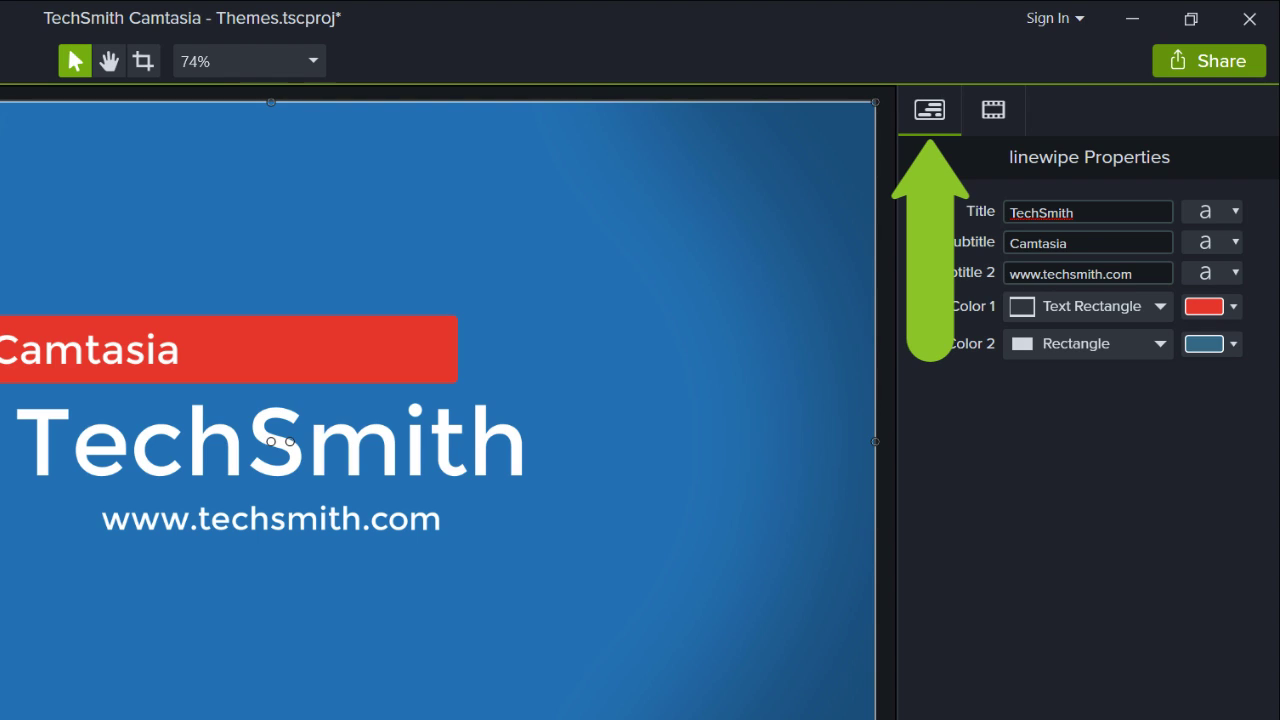
mouse_move(1245, 360)
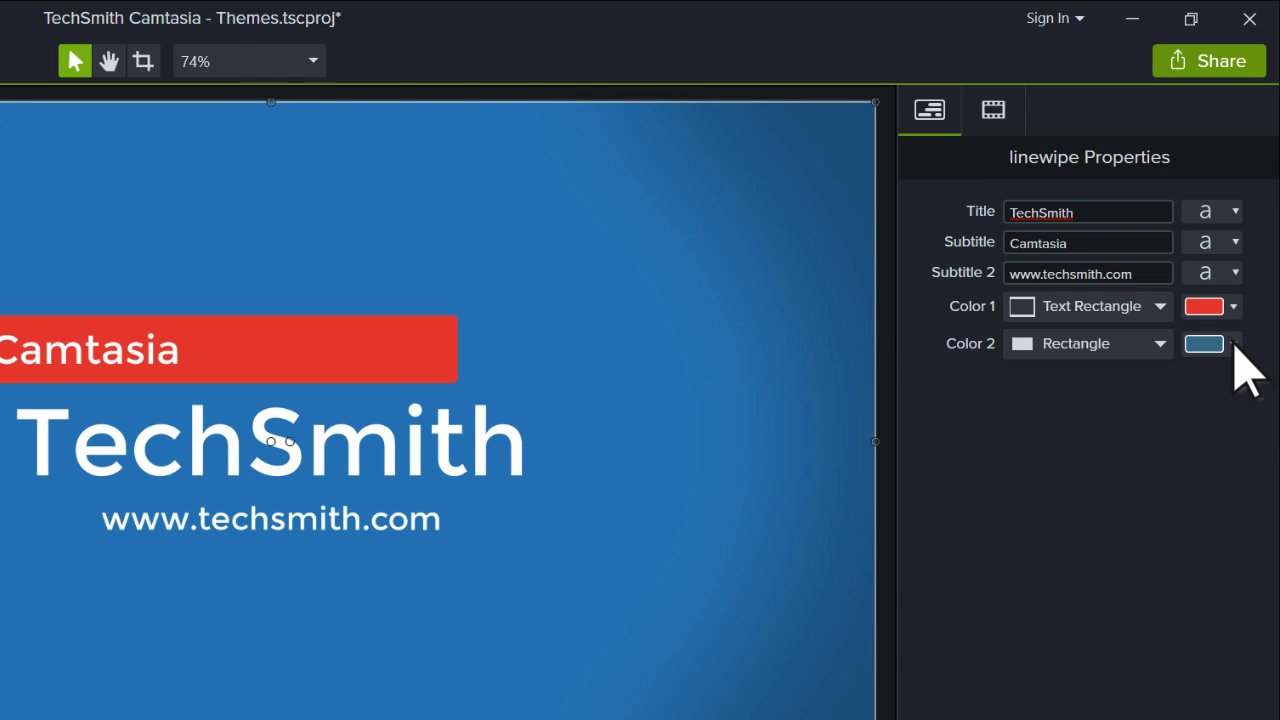
Step: Set the linewipe lower third's Color 2 background rectangle to Tutorials teal
left_click(1204, 343)
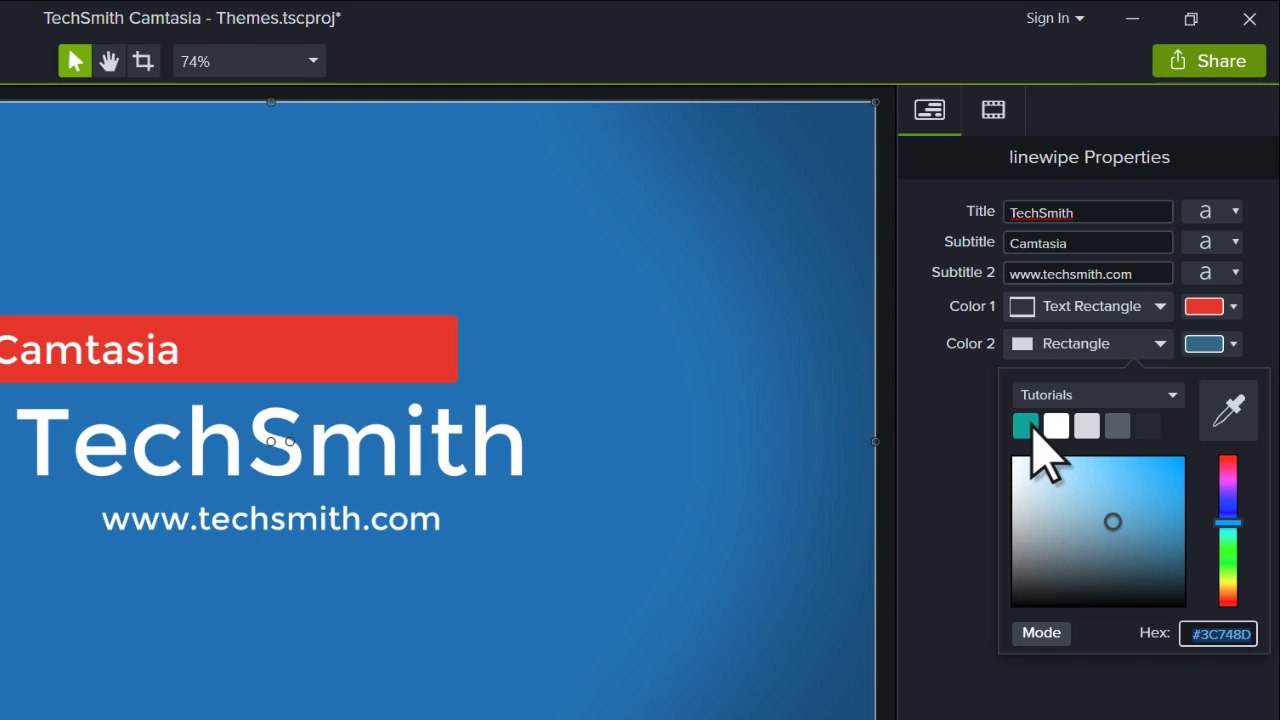
left_click(1028, 427)
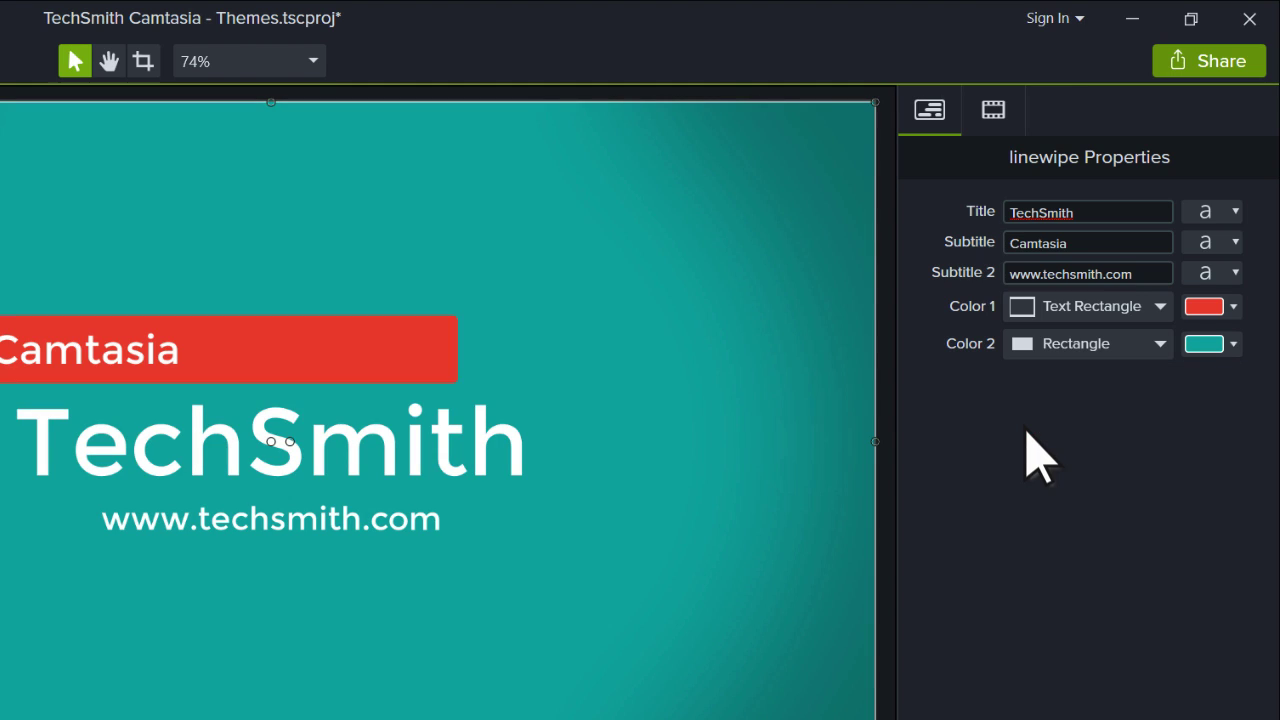
left_click(1229, 211)
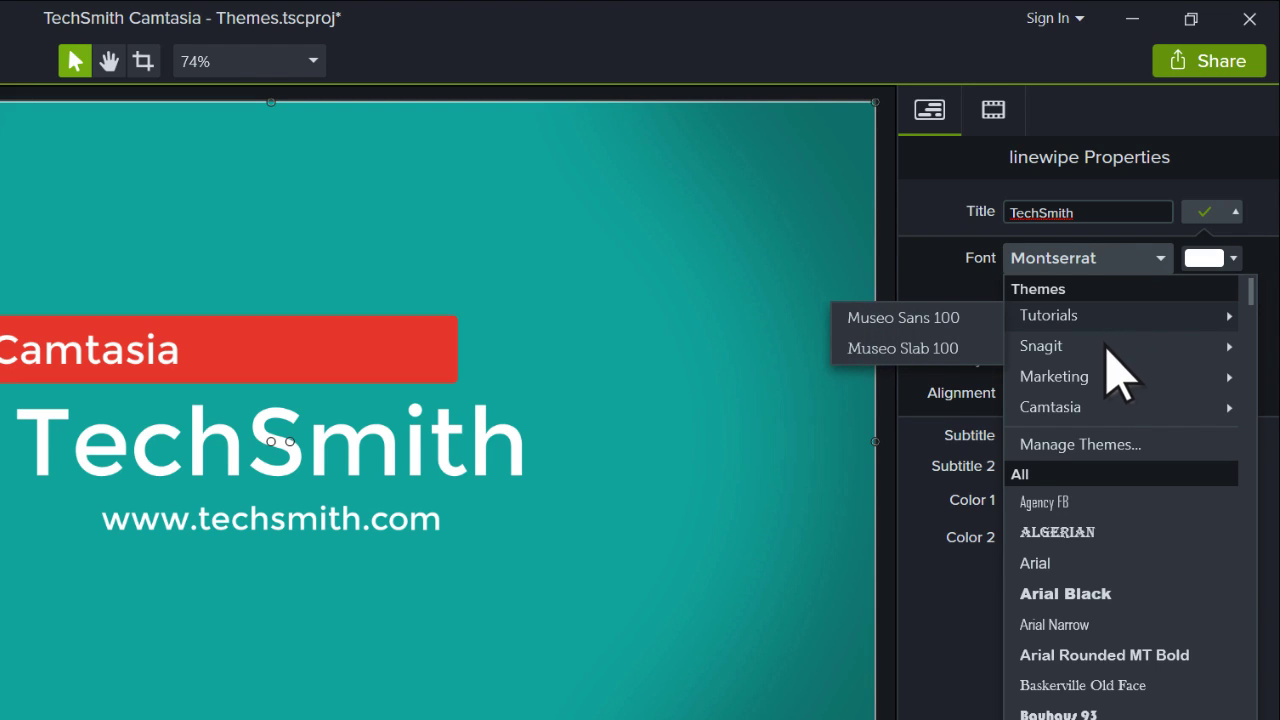
mouse_move(1090, 470)
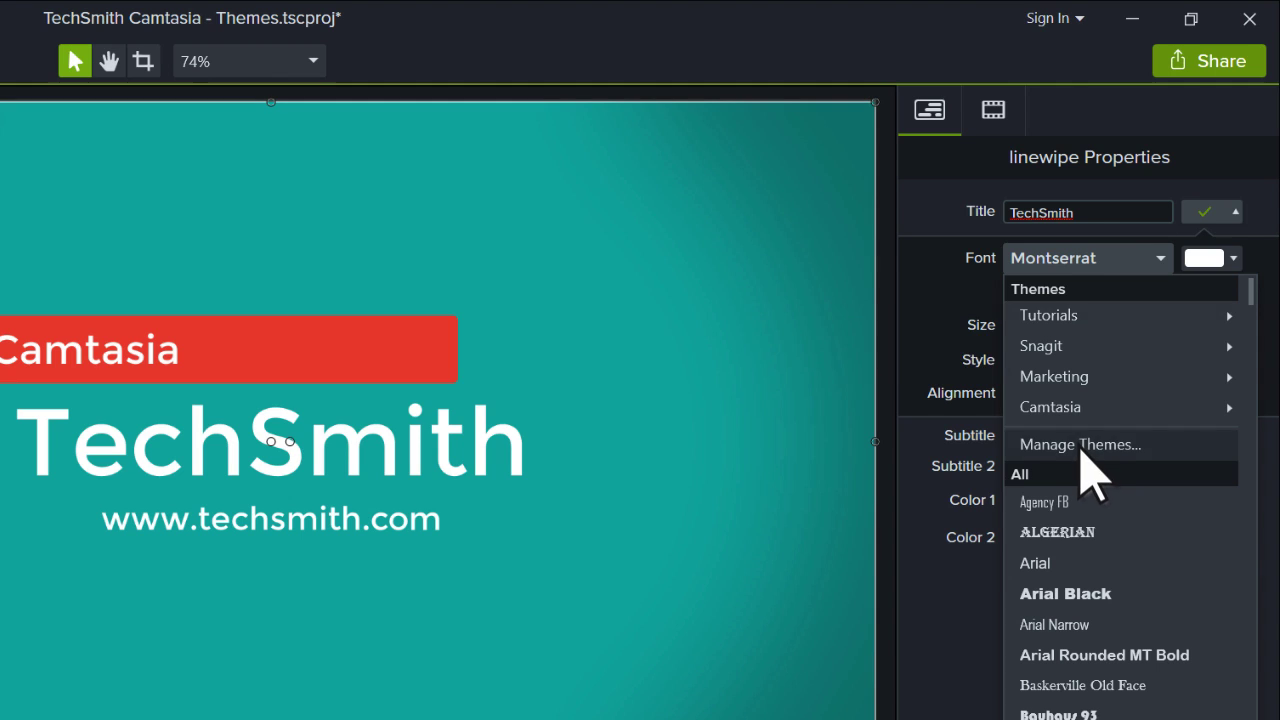
Step: Open the Theme Manager listing Tutorials, Snagit, Marketing and Camtasia themes
left_click(1080, 444)
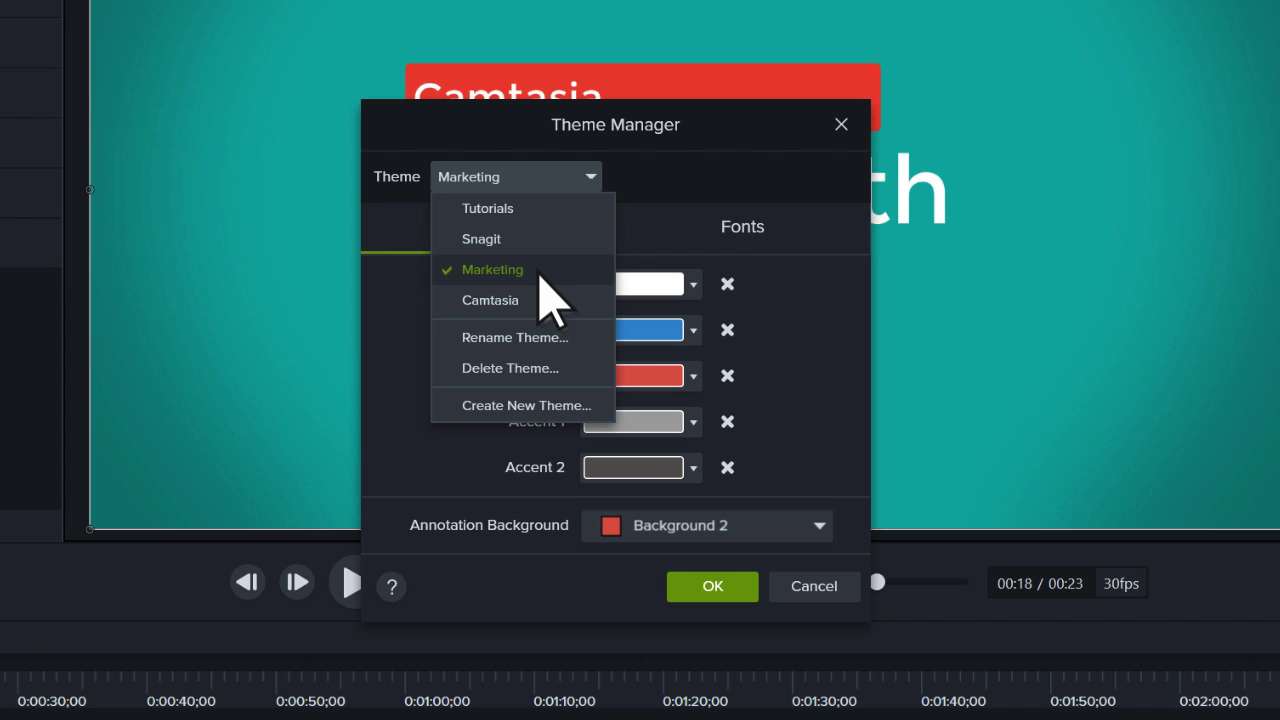
mouse_move(556, 345)
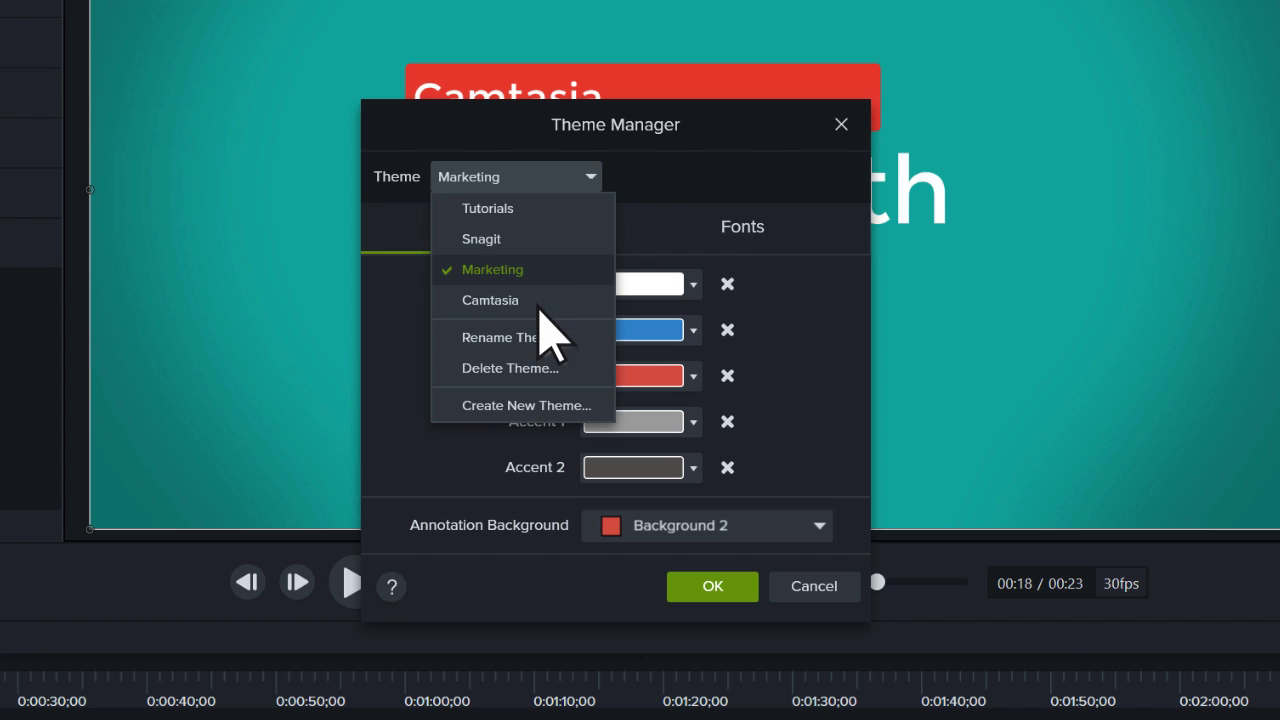
mouse_move(558, 400)
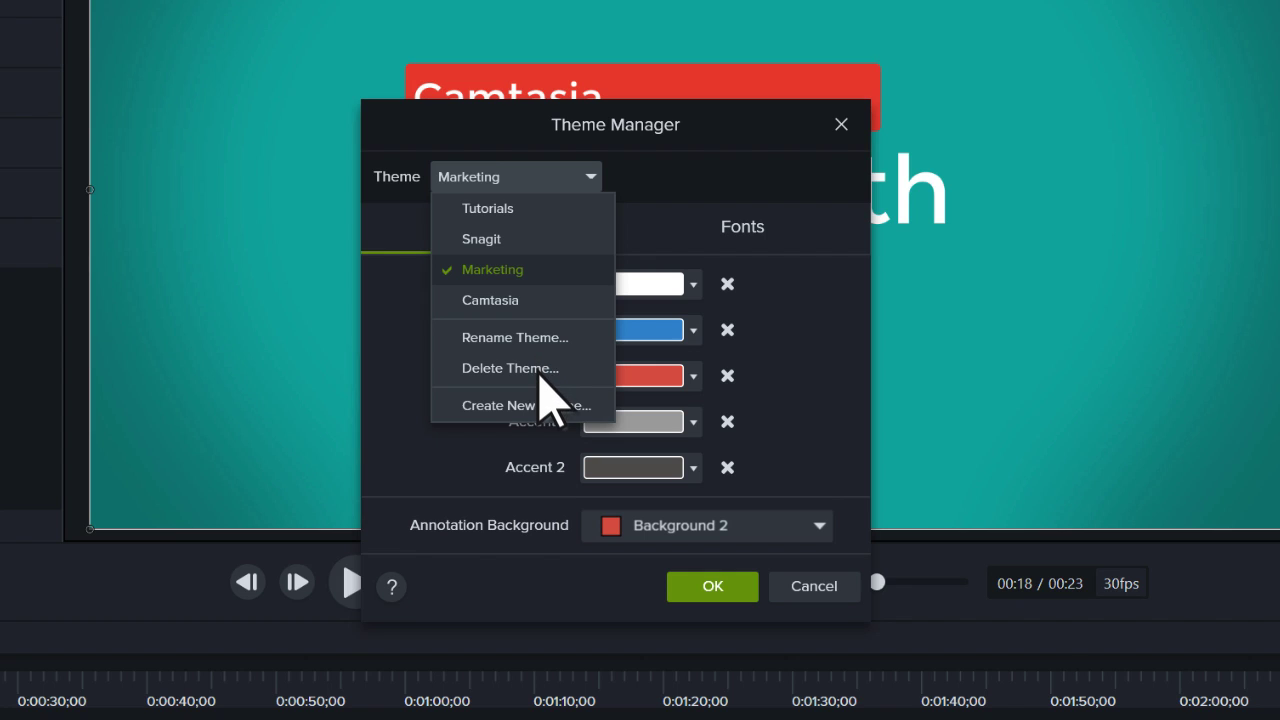